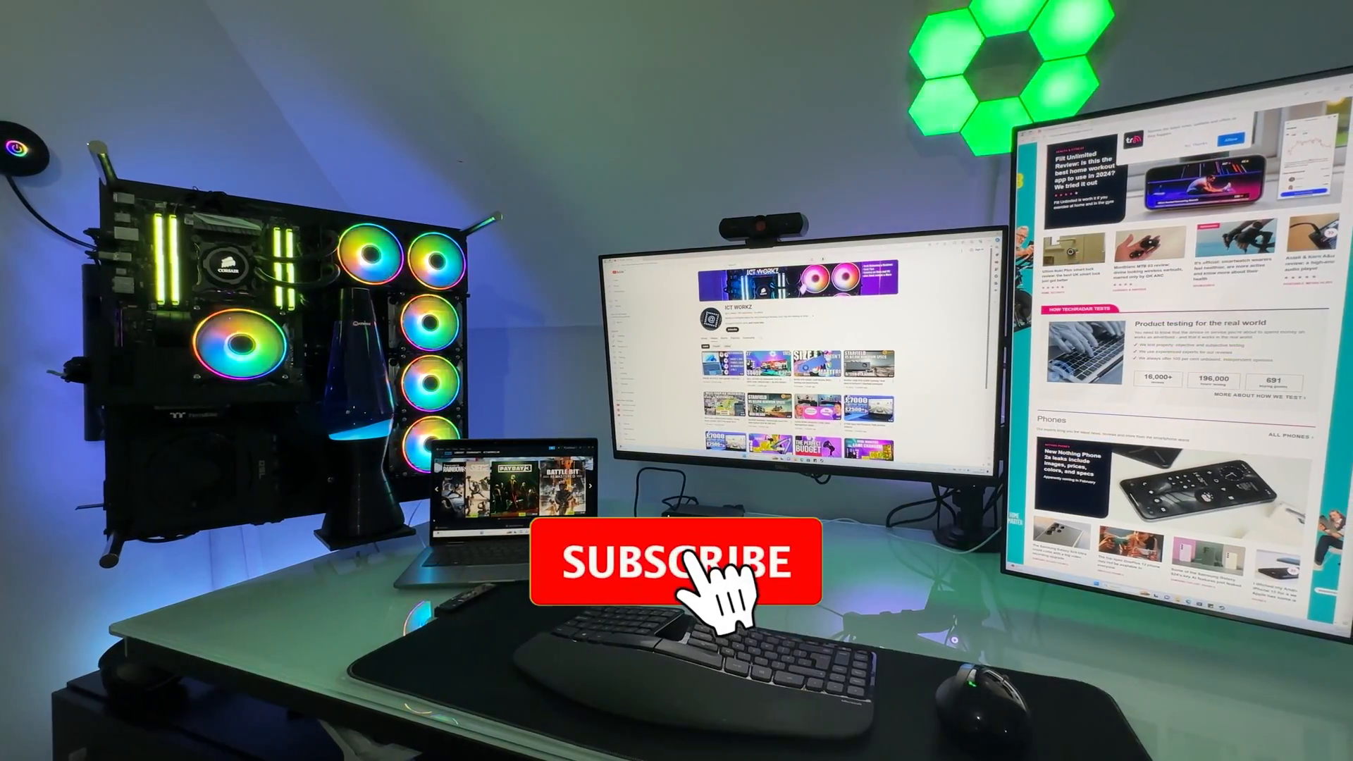
click(671, 562)
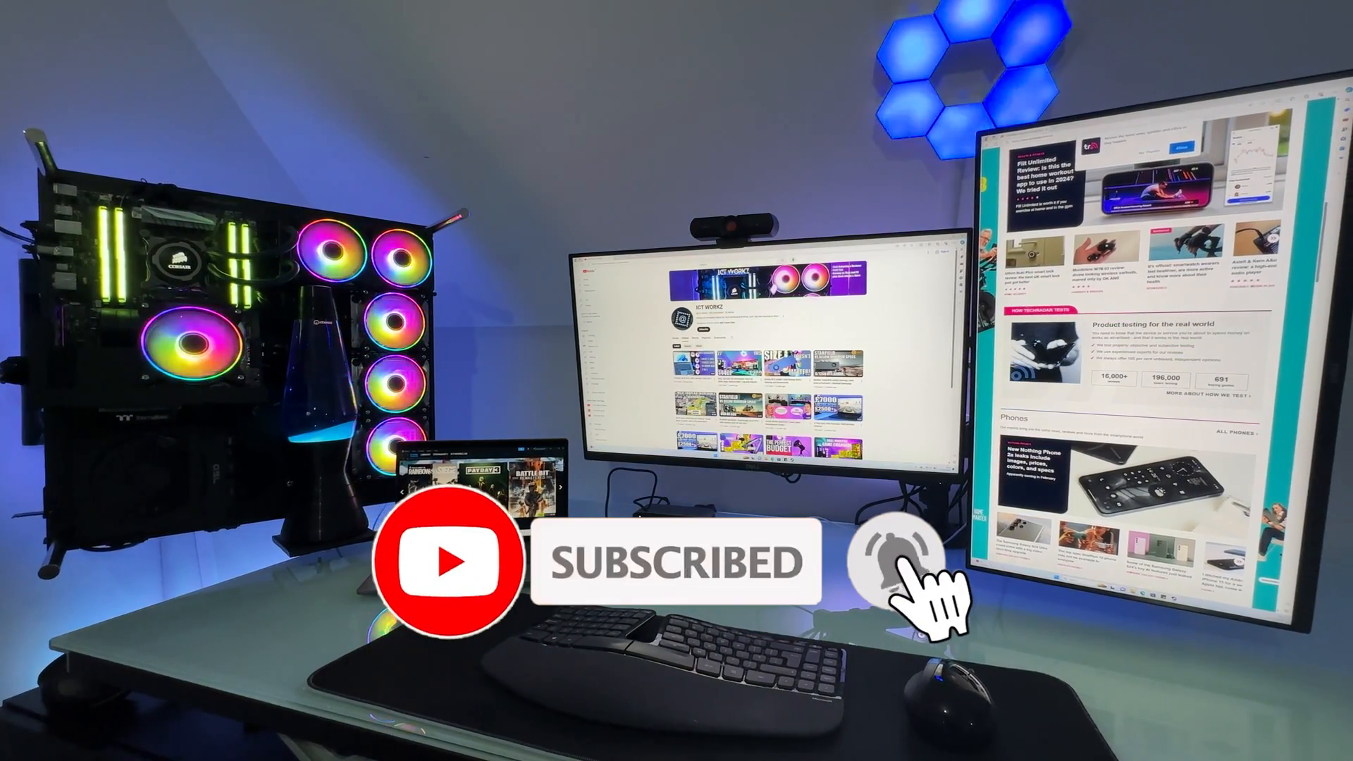